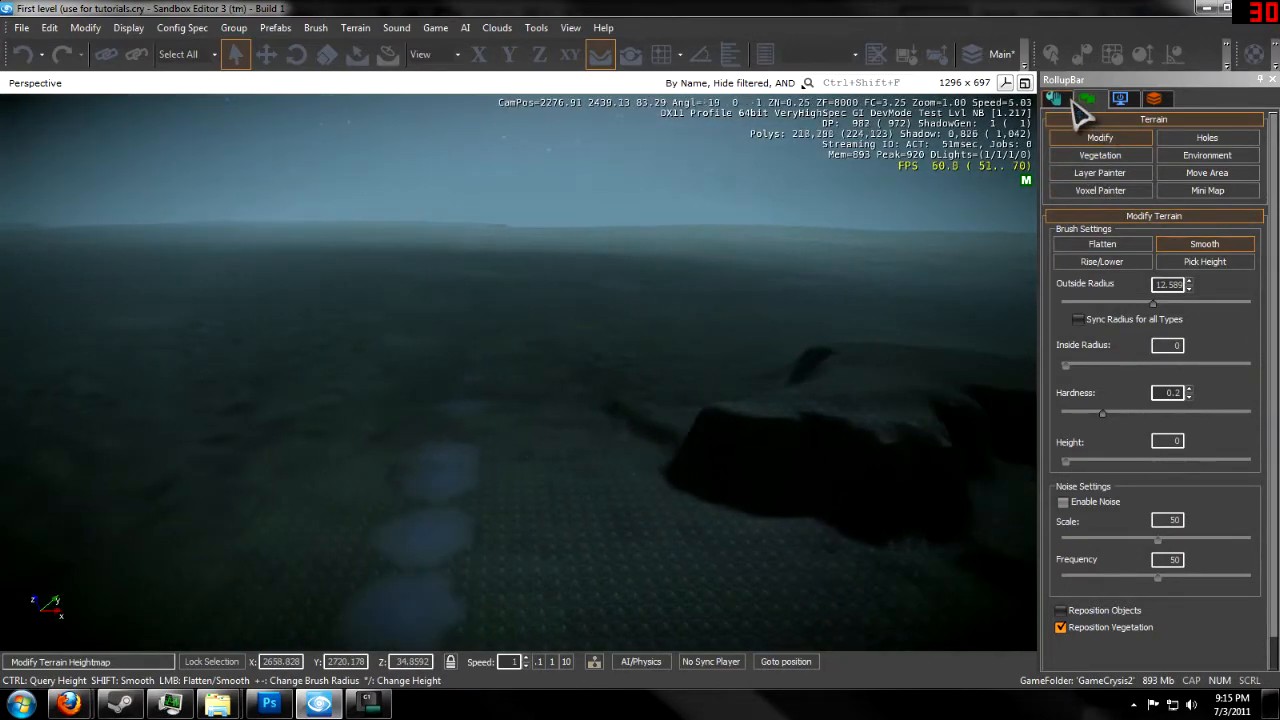
- Show the Misc category of placeable objects in the RollupBar Objects list
click(1052, 98)
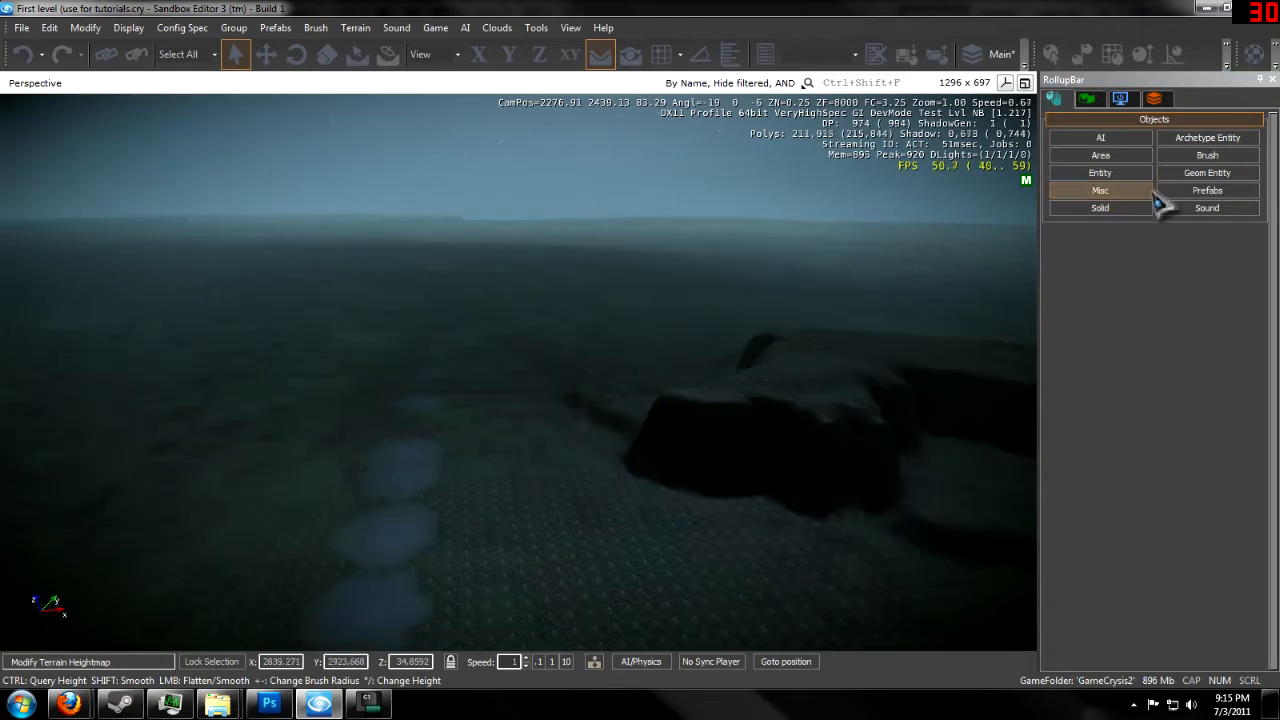
click(1100, 190)
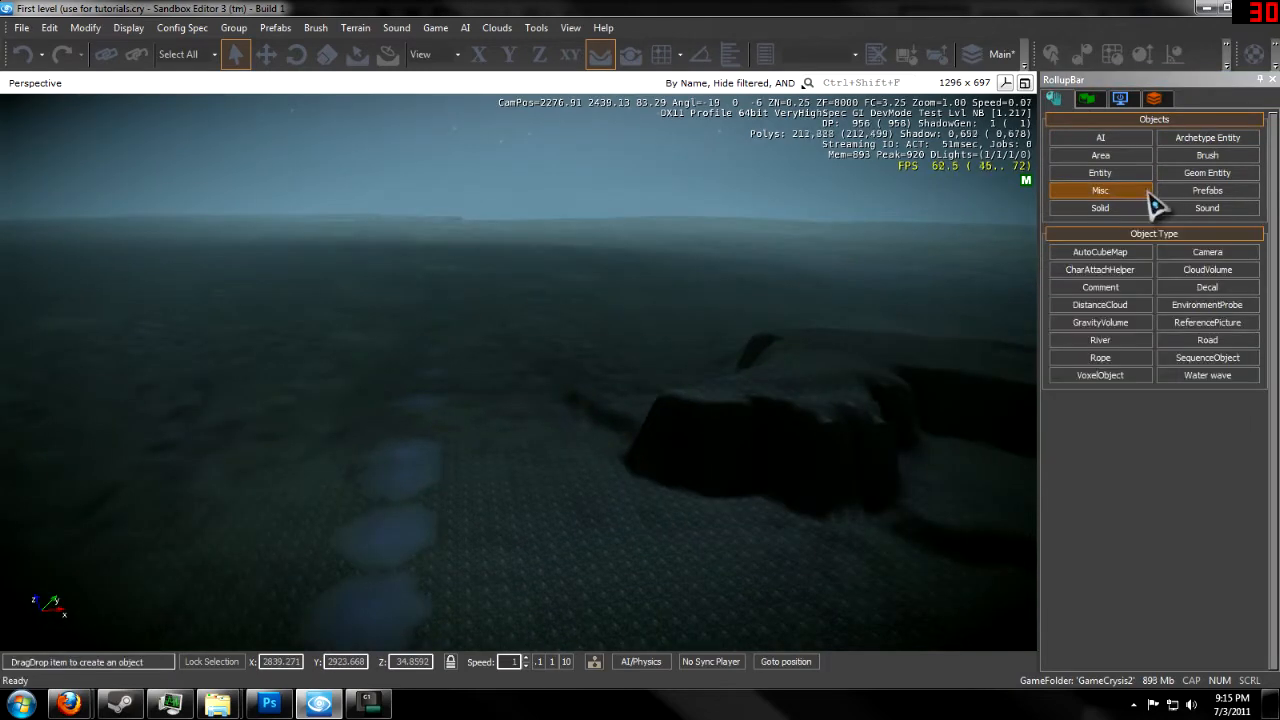
- Start a Road object and lay its points winding over the hills
click(1208, 340)
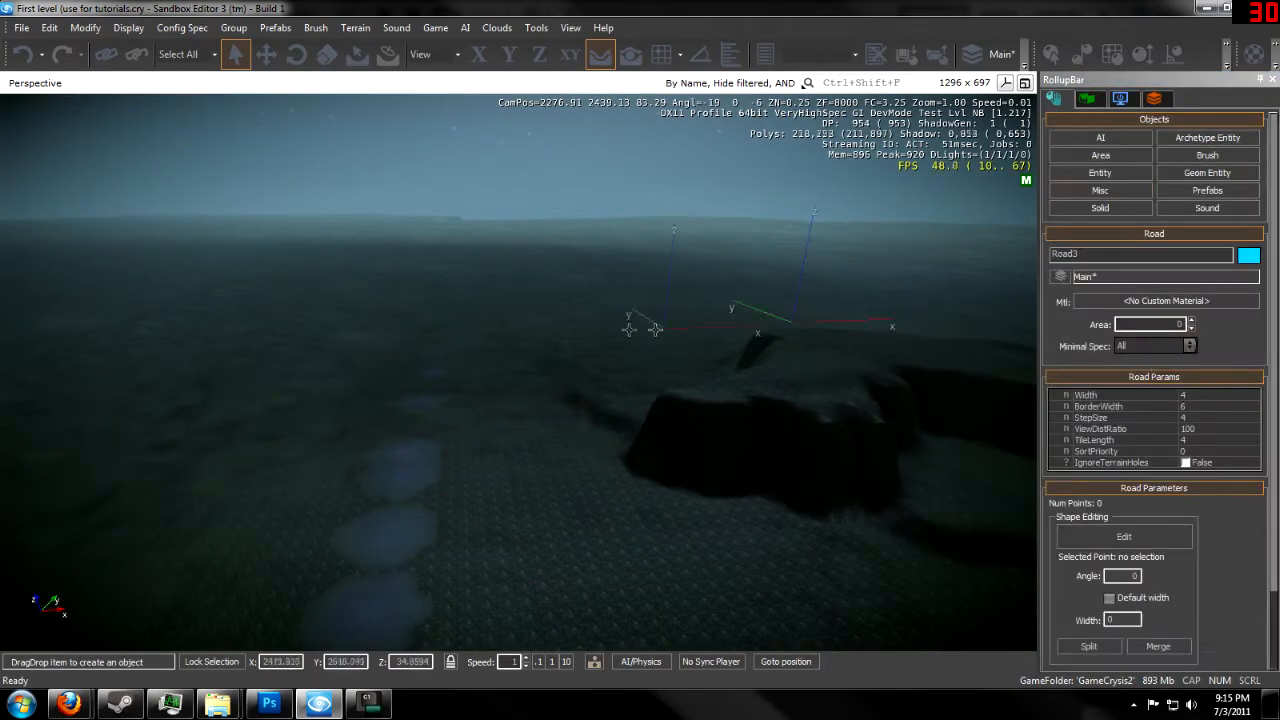
mouse_move(600, 56)
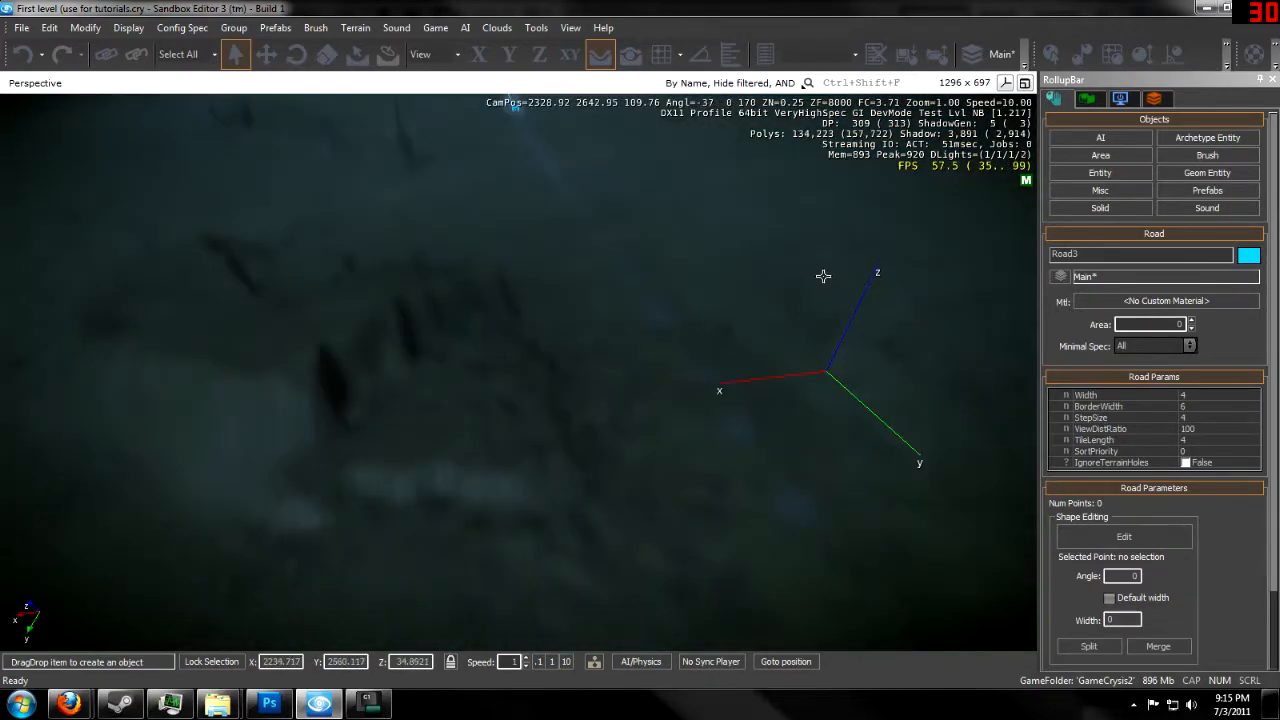
drag(824, 276, 786, 376)
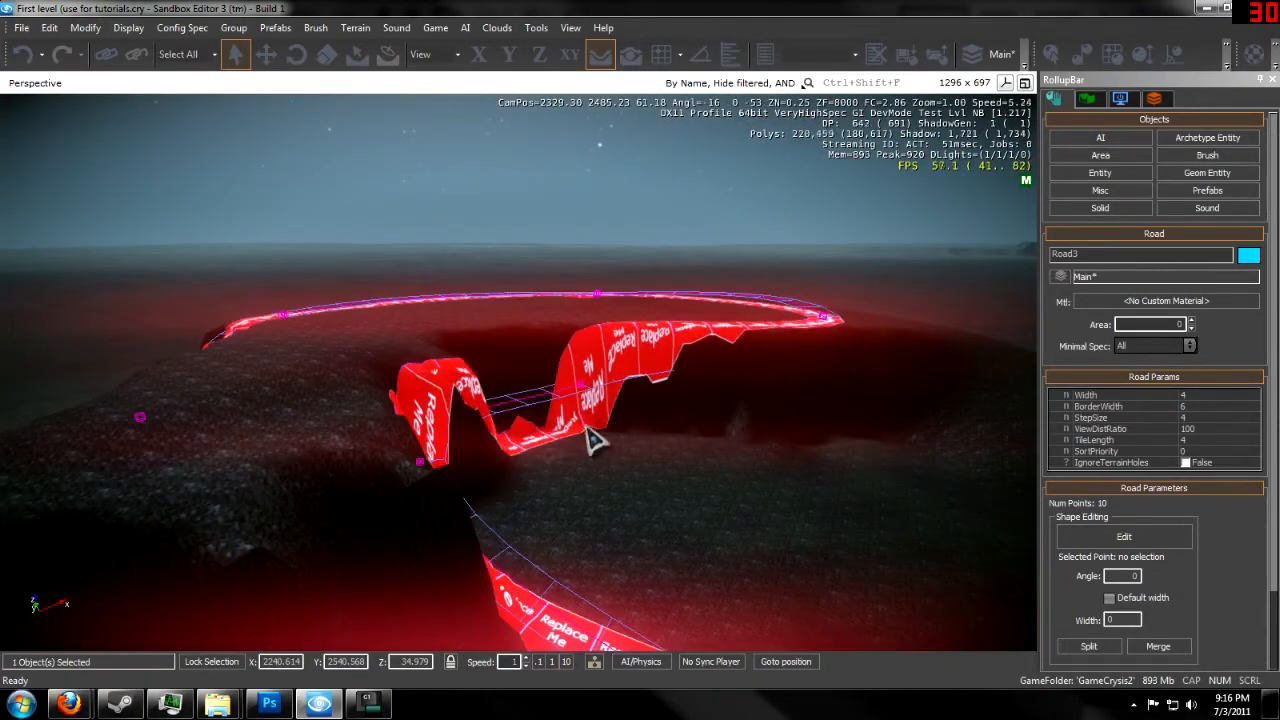
mouse_move(1244, 444)
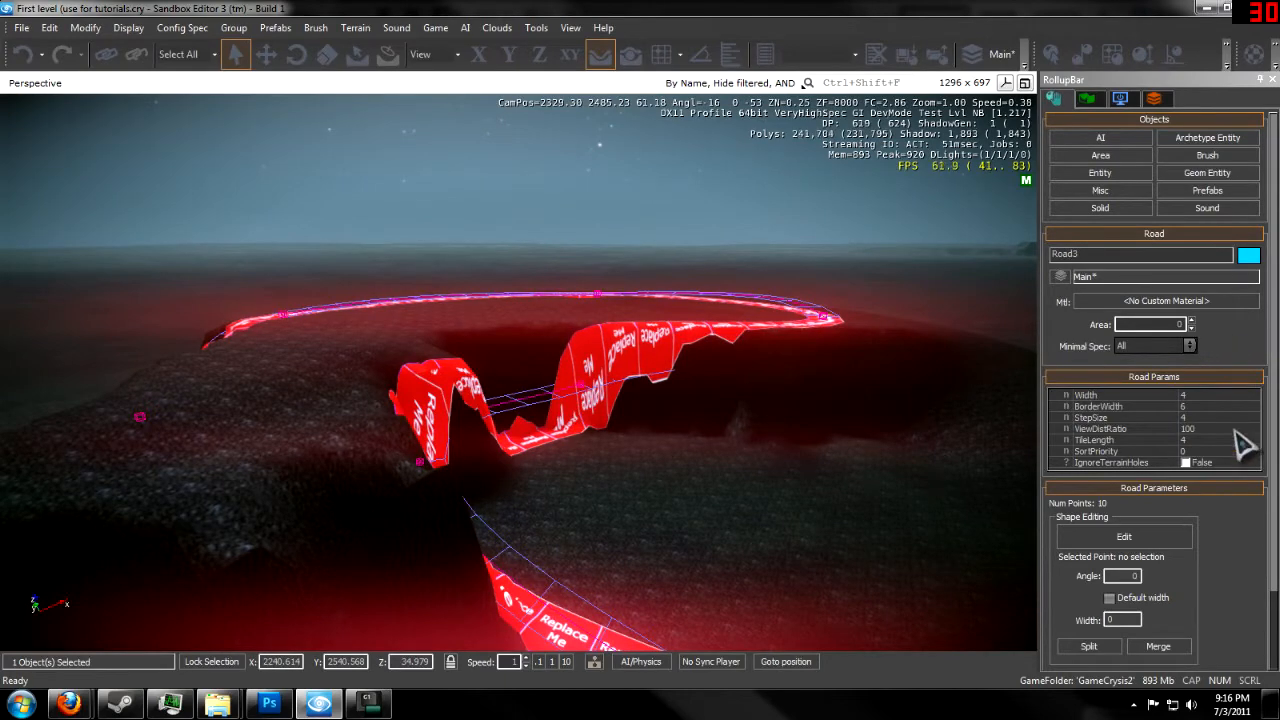
- Enter a larger Width value in the Road Params rollout
click(1192, 390)
text(5.8)
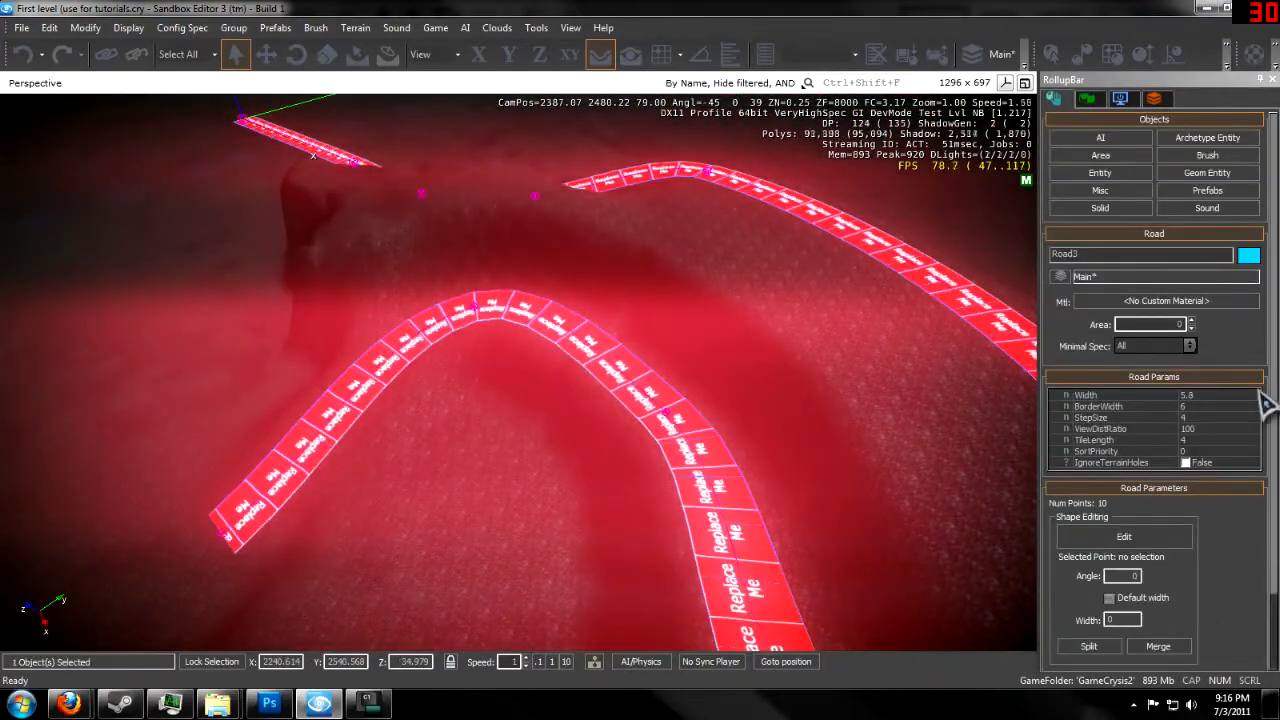
click(1150, 394)
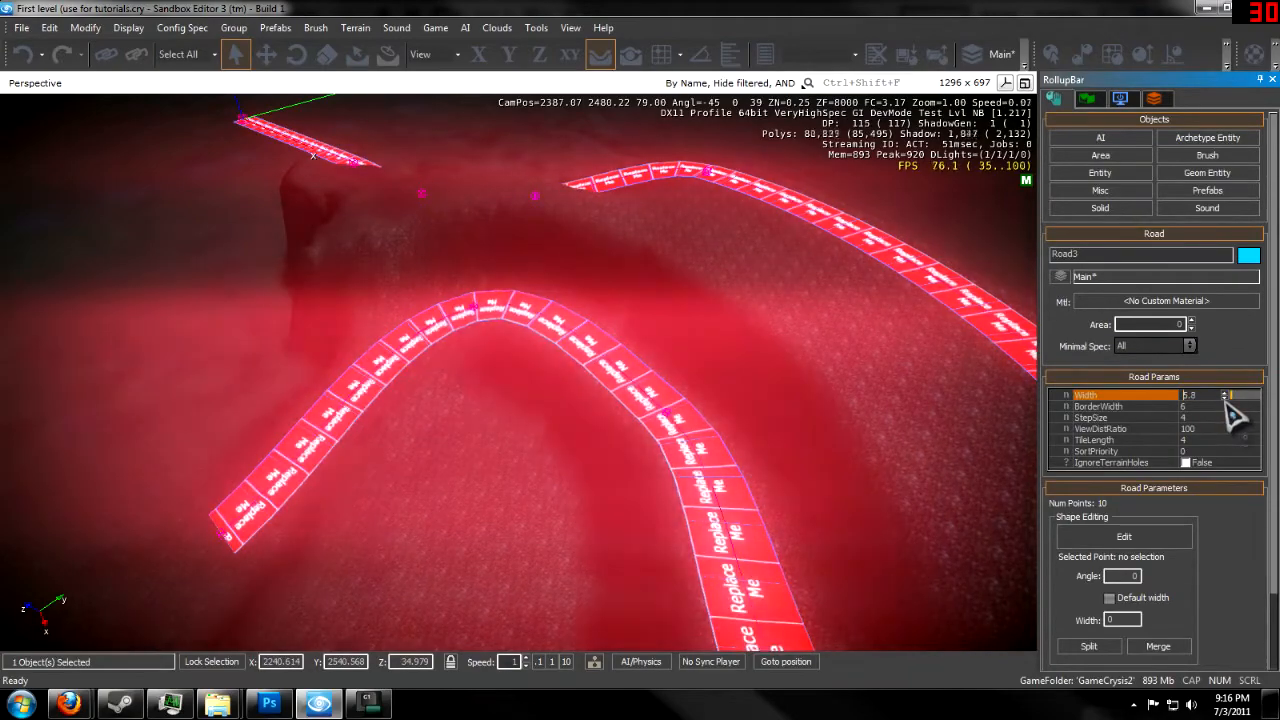
click(1224, 396)
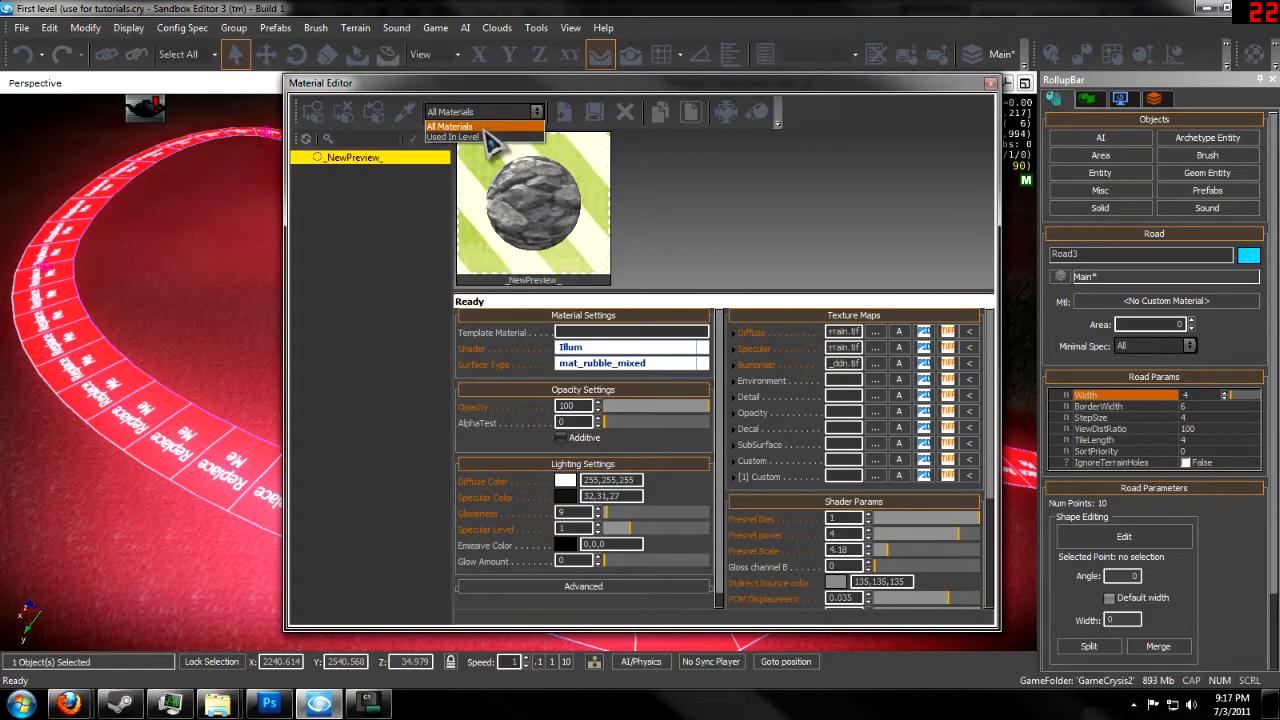
- Switch the Material Editor filter from level materials to All Materials
click(452, 136)
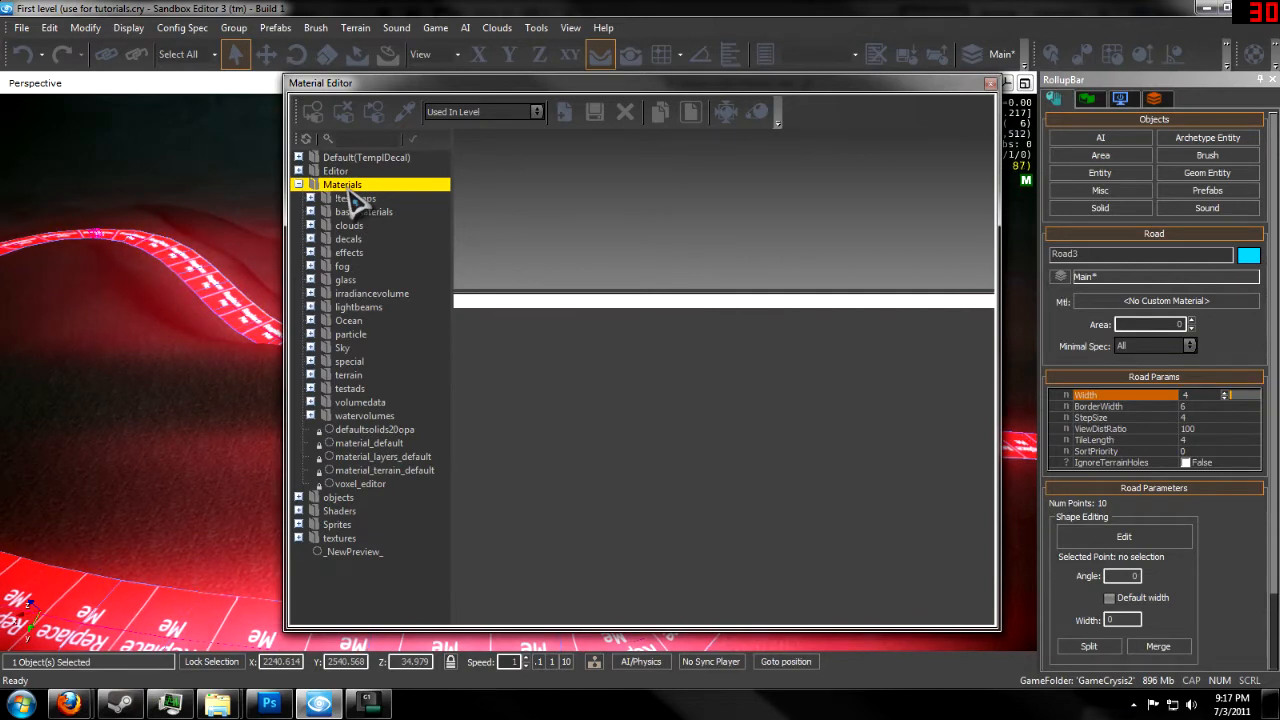
click(536, 112)
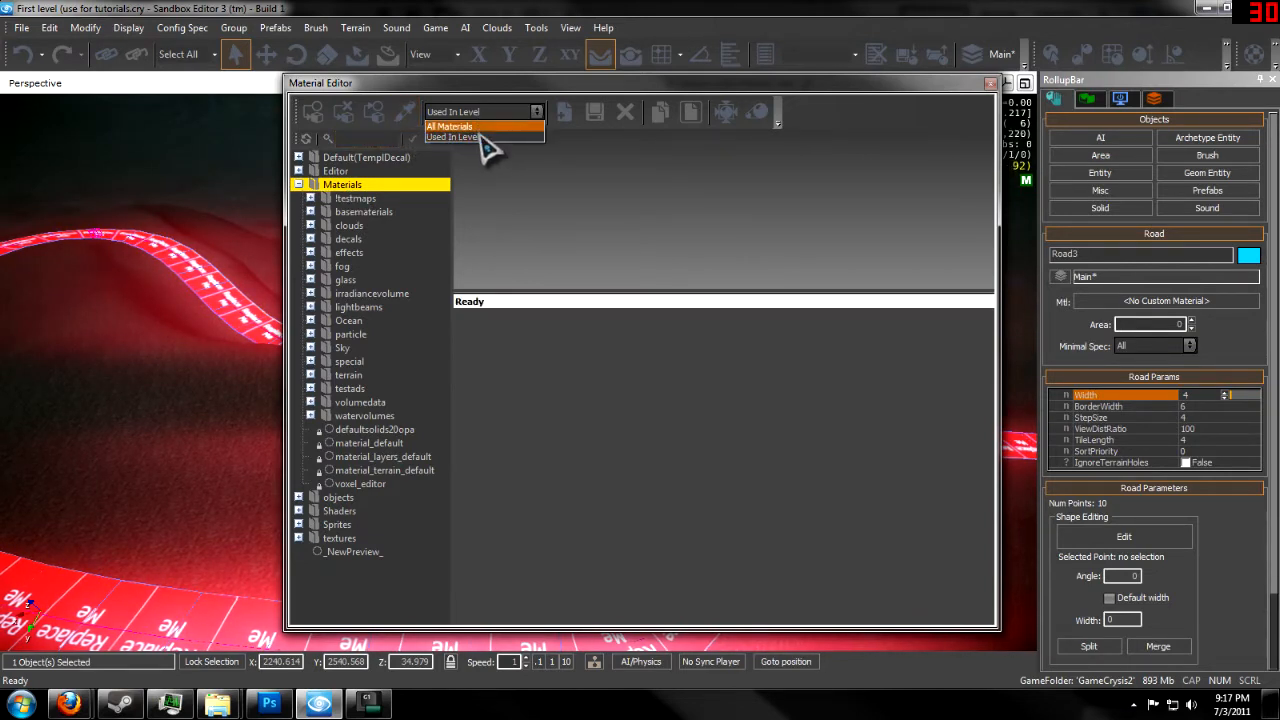
click(448, 126)
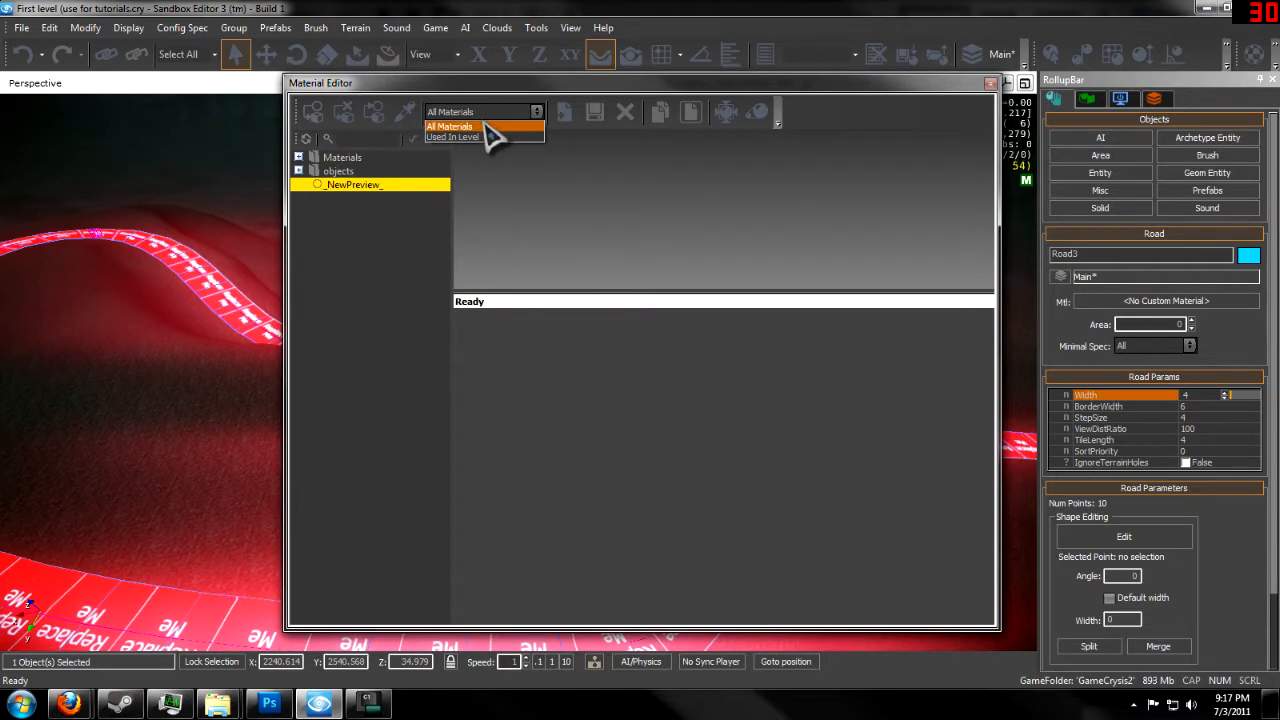
click(448, 126)
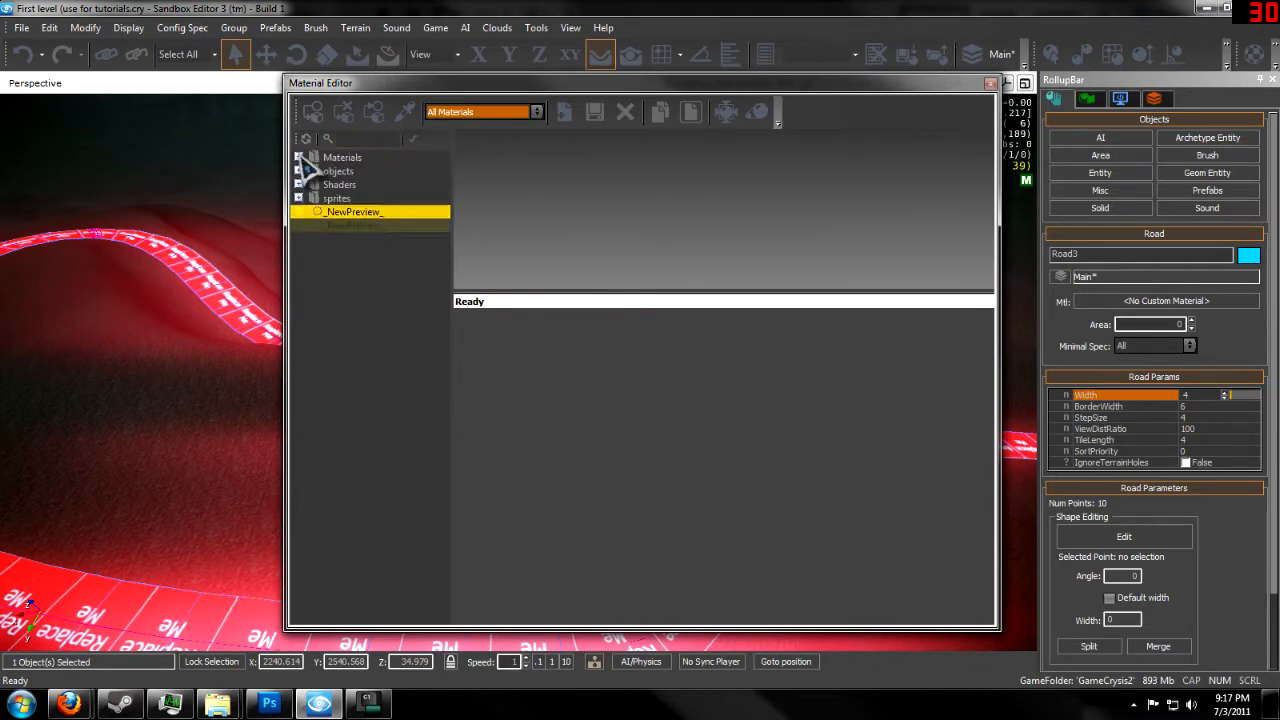
- Expand Materials > terrain > roads and move the editor aside to reveal the road
click(300, 156)
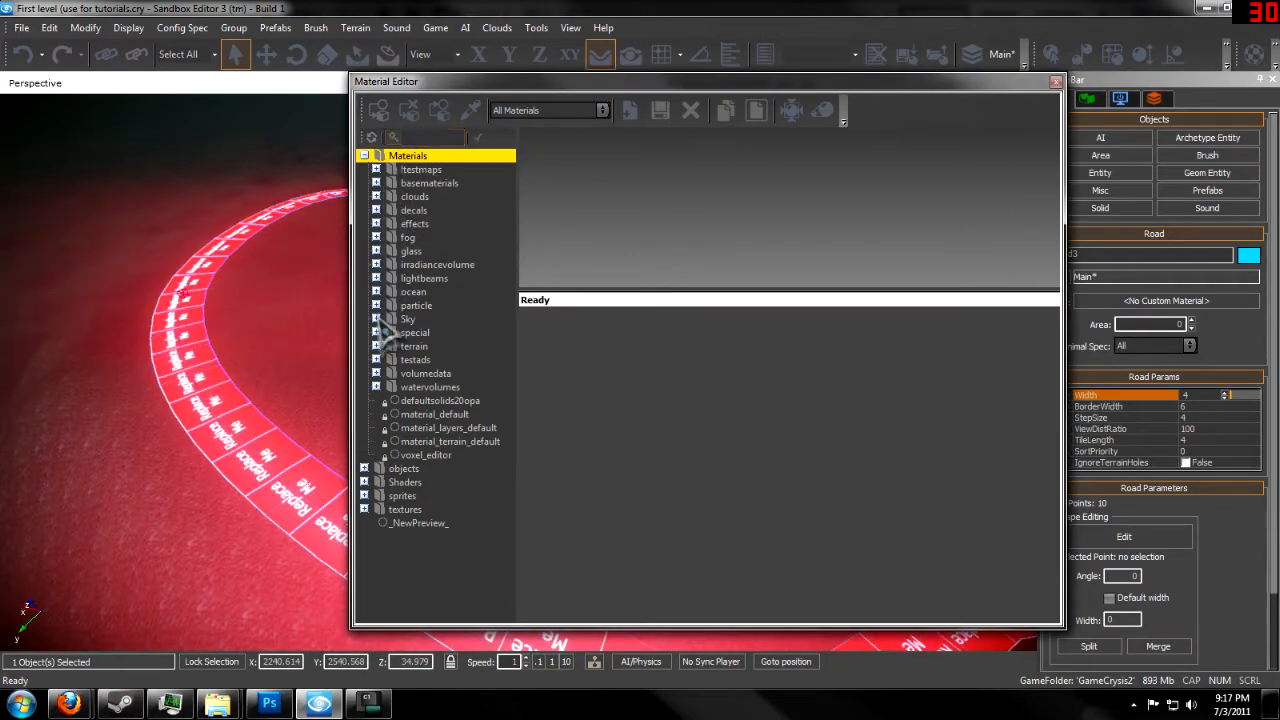
click(378, 346)
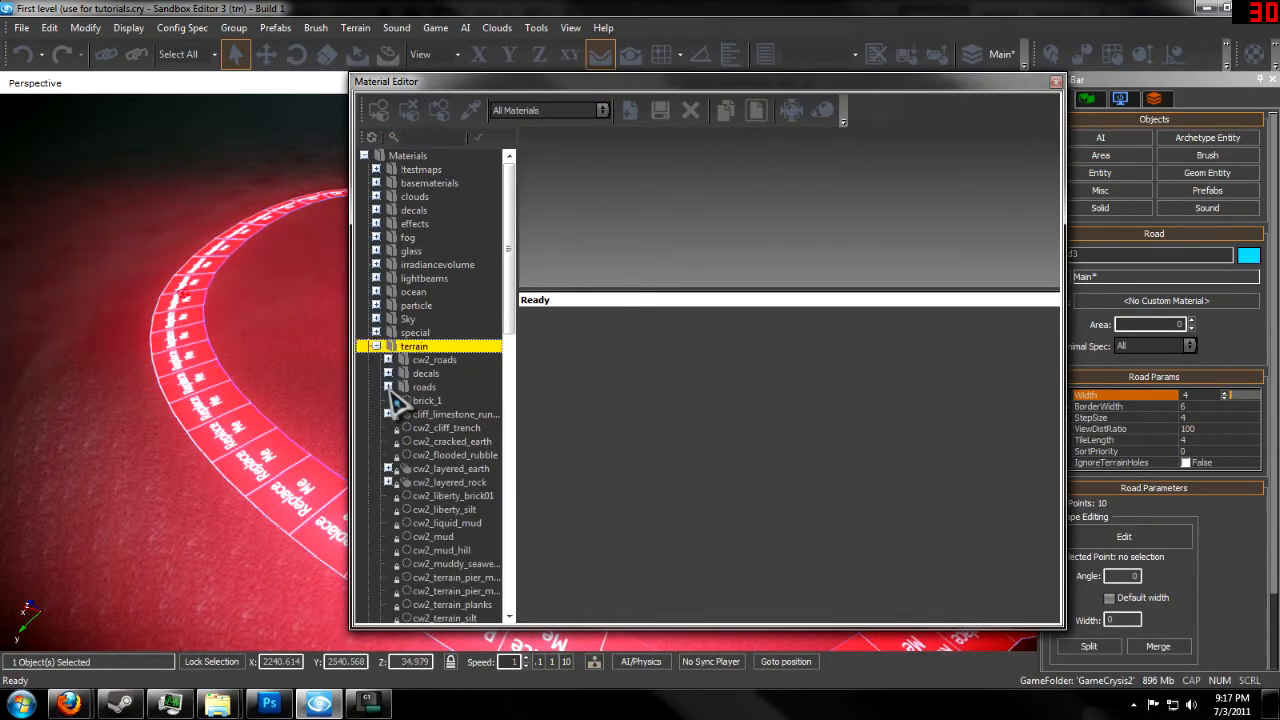
click(388, 388)
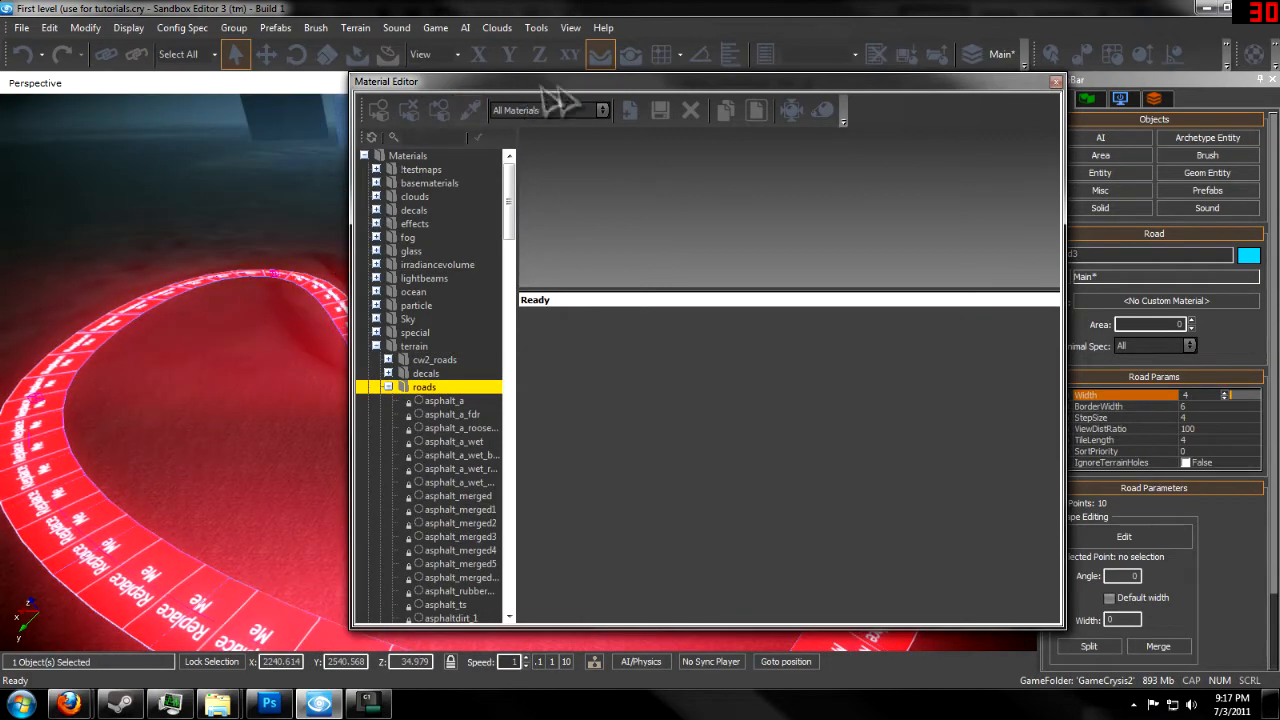
drag(386, 80, 822, 104)
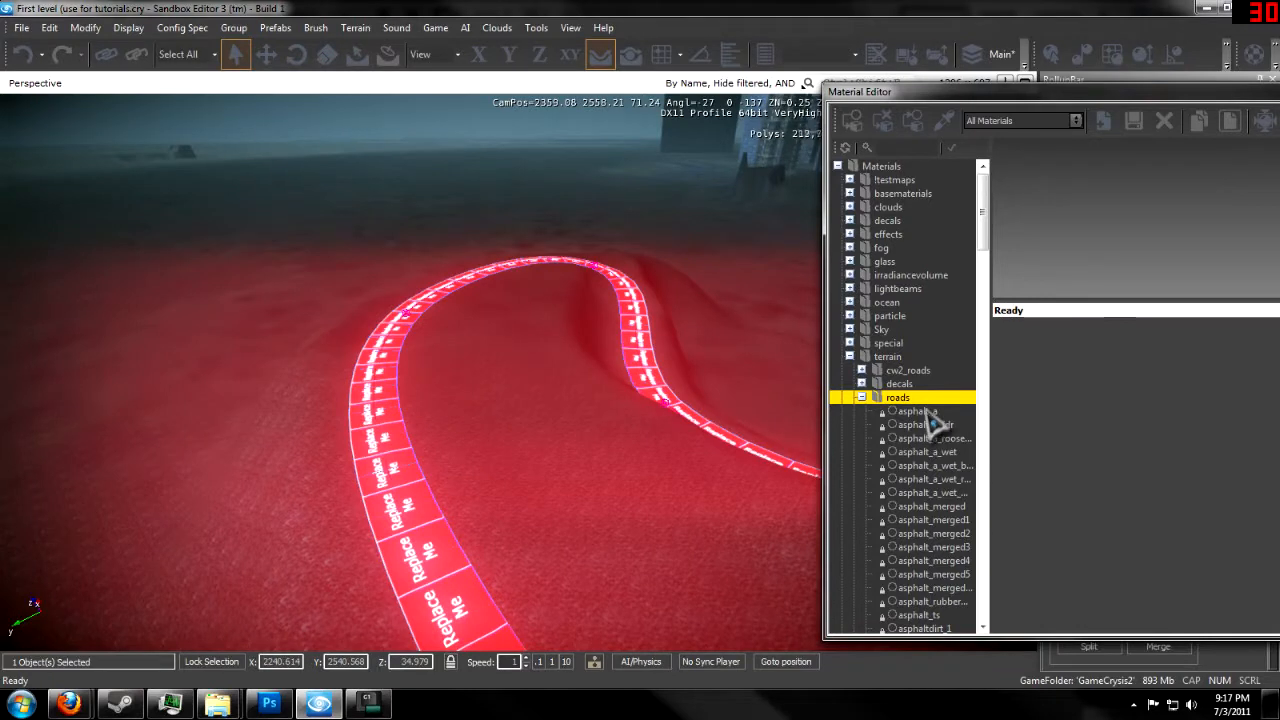
- Browse the road materials and assign cobble_road to the selected road
click(918, 412)
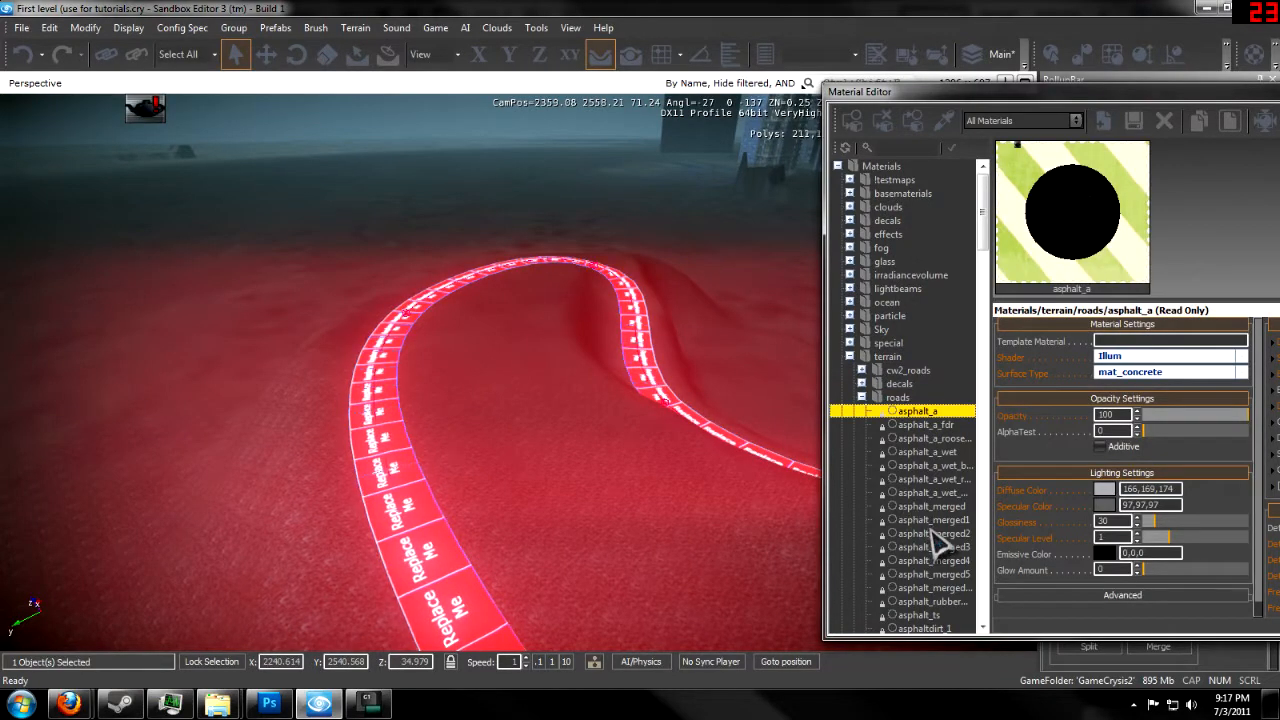
click(932, 532)
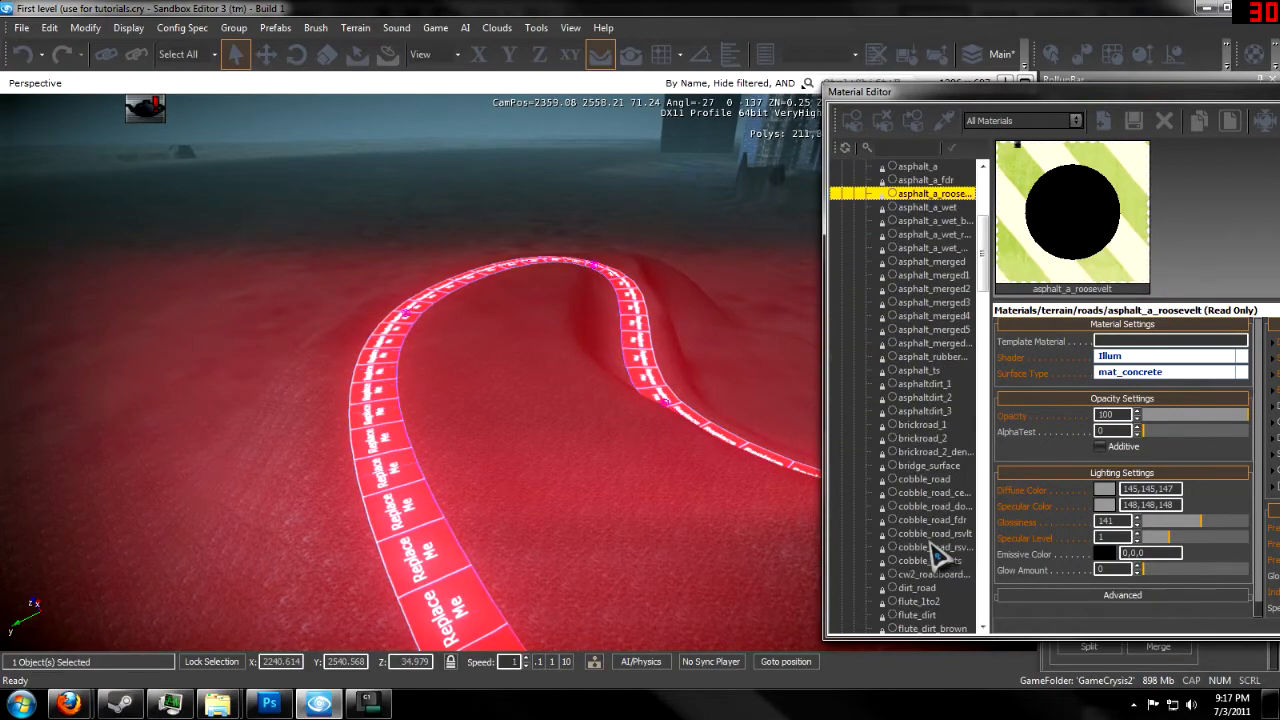
scroll(down, 3)
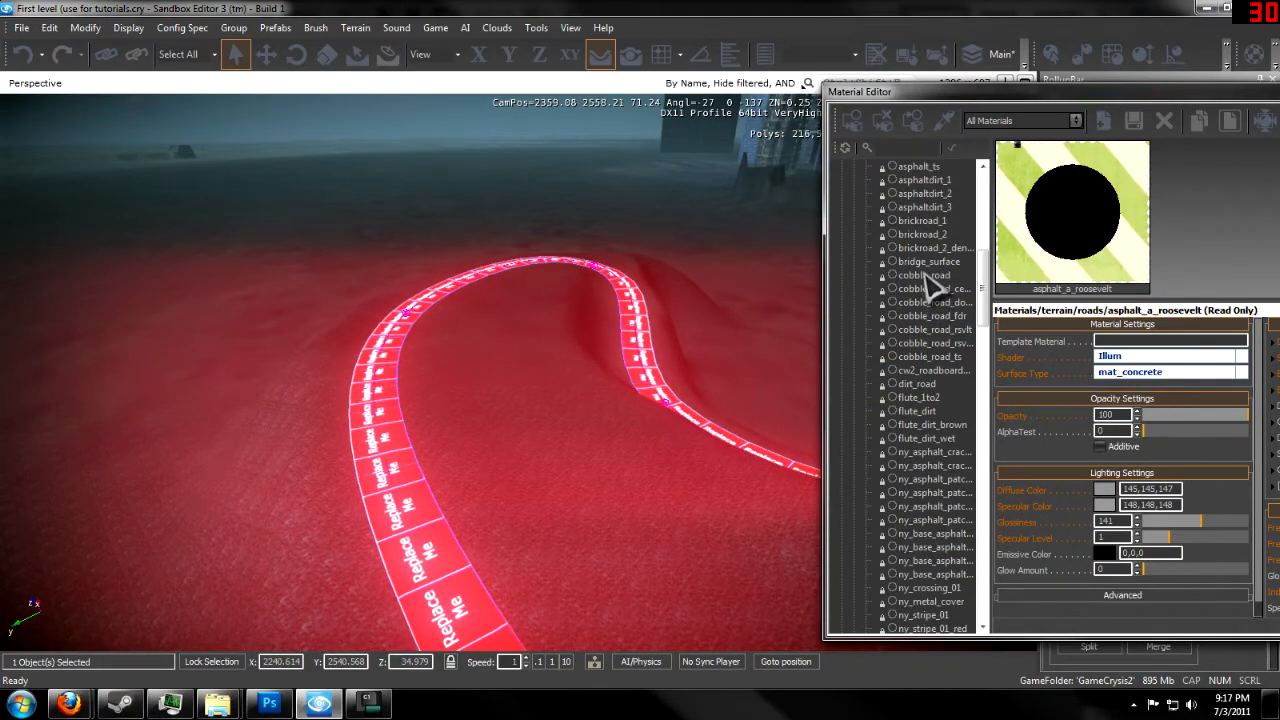
click(922, 274)
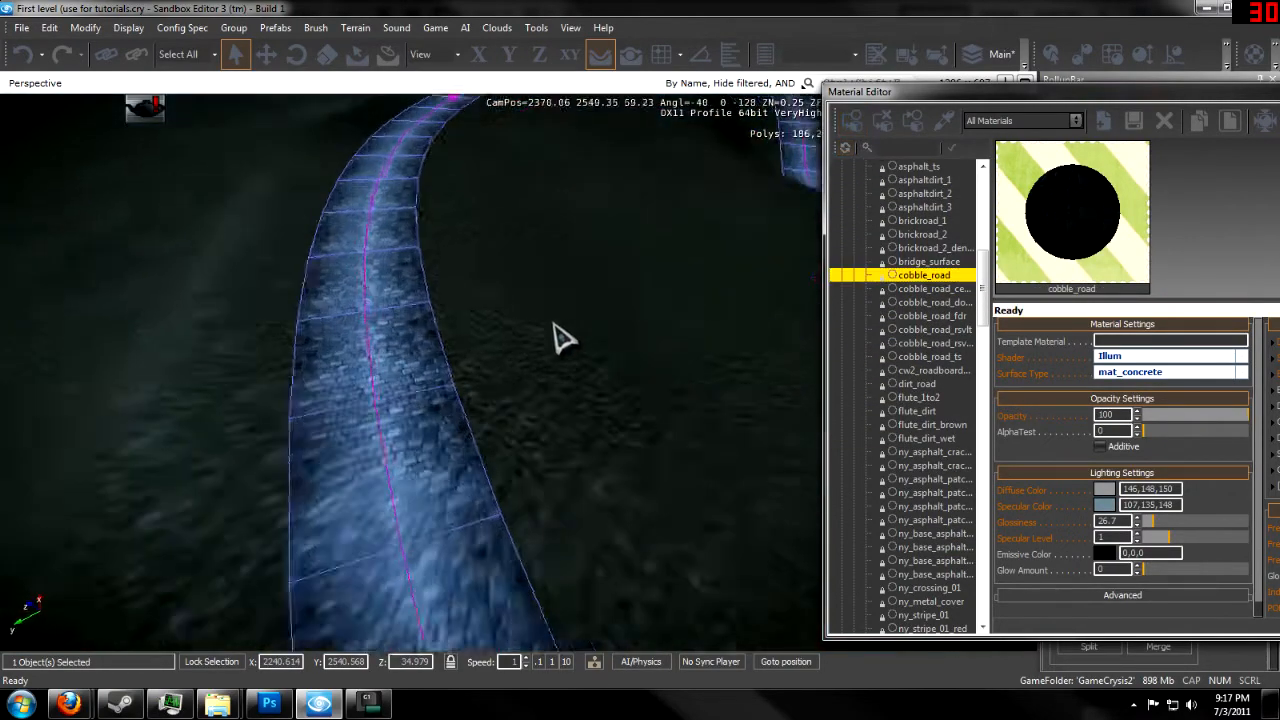
click(852, 120)
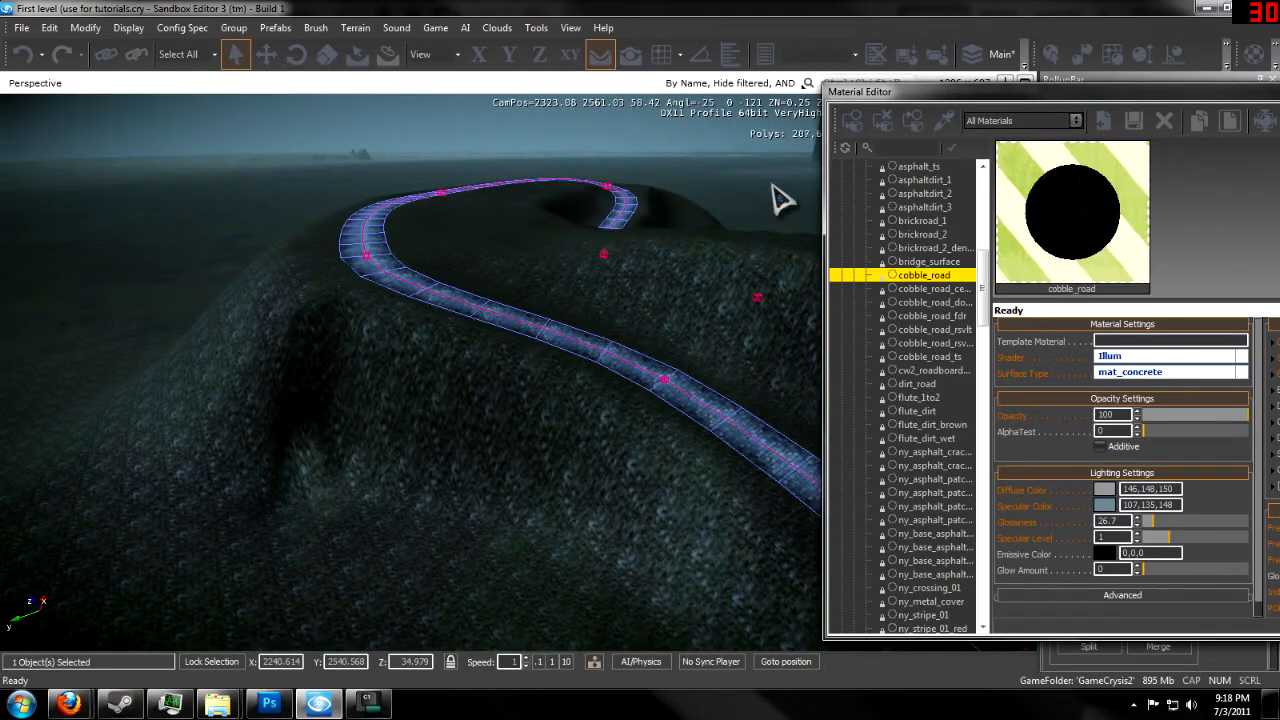
mouse_move(520, 236)
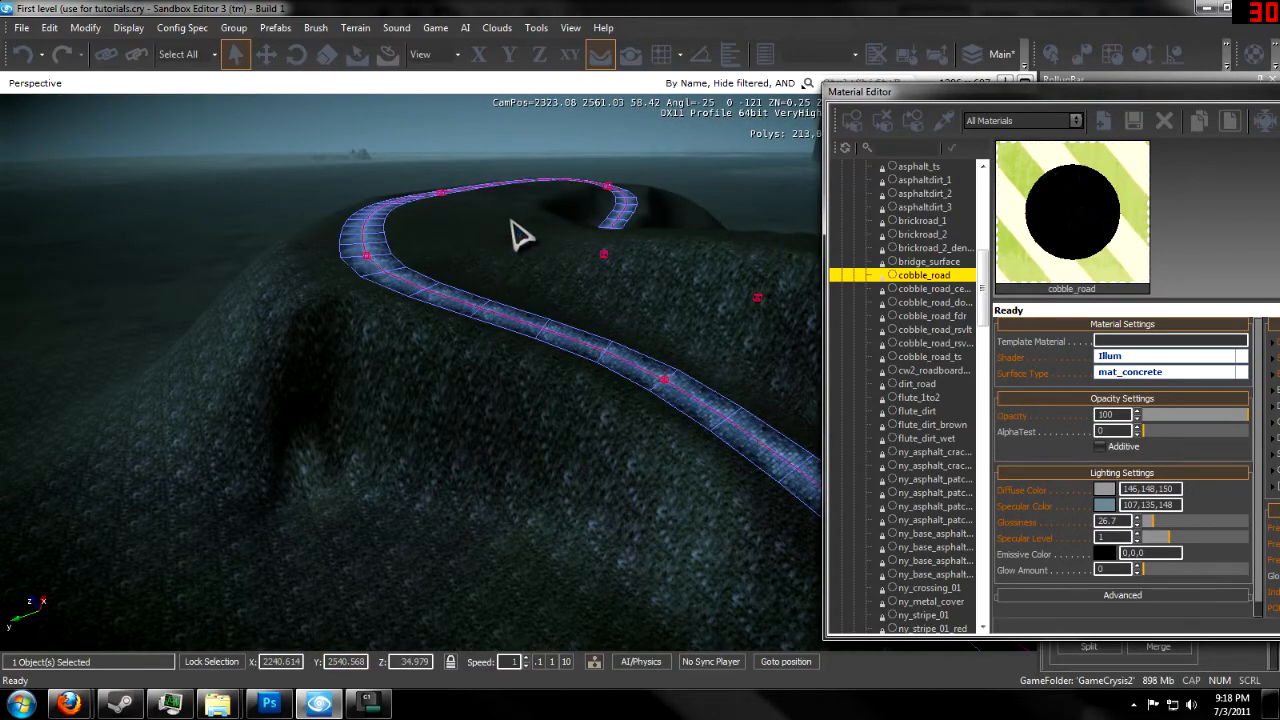
mouse_move(510, 290)
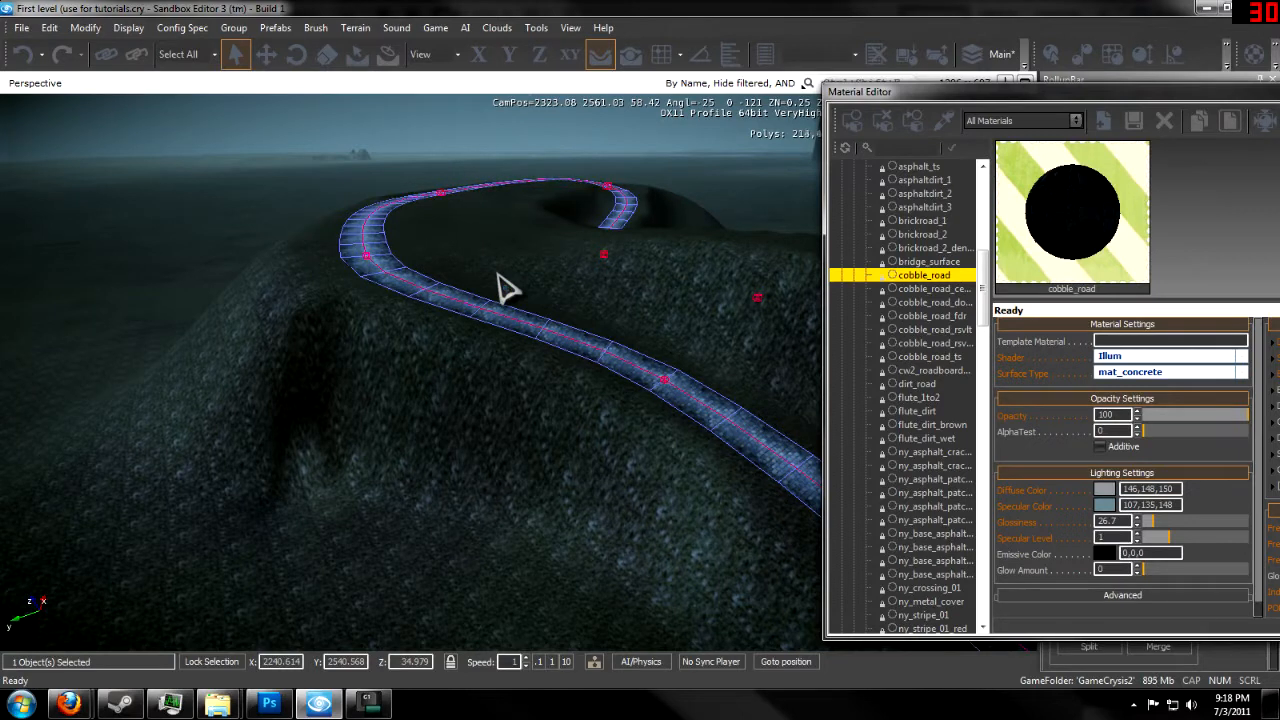